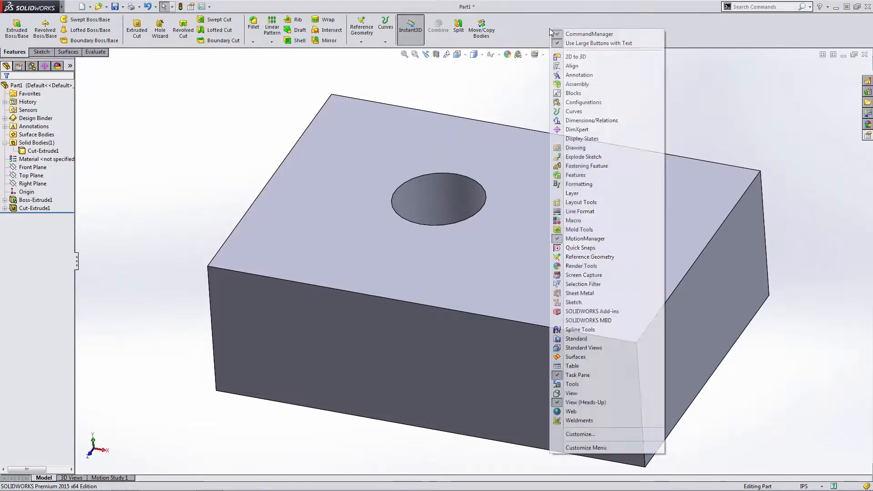
Show Features as a floating toolbar and browse its fillet, chamfer and pattern flyouts.
left_click(175, 188)
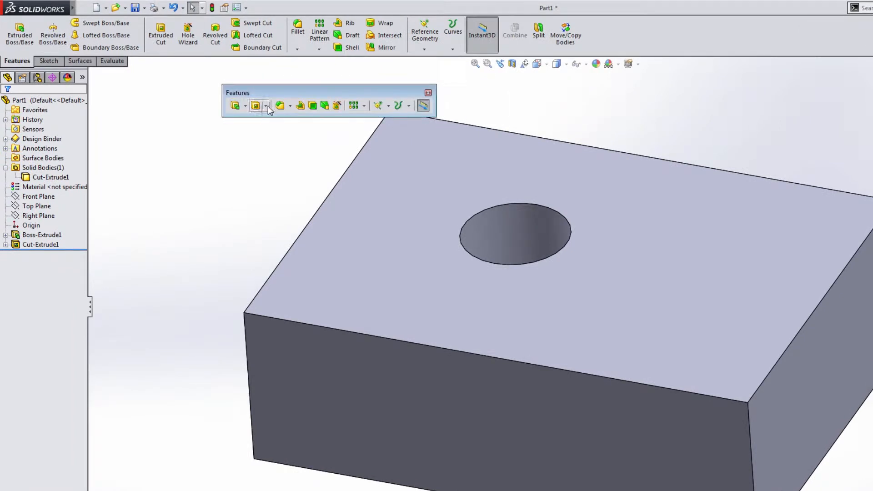
left_click(291, 106)
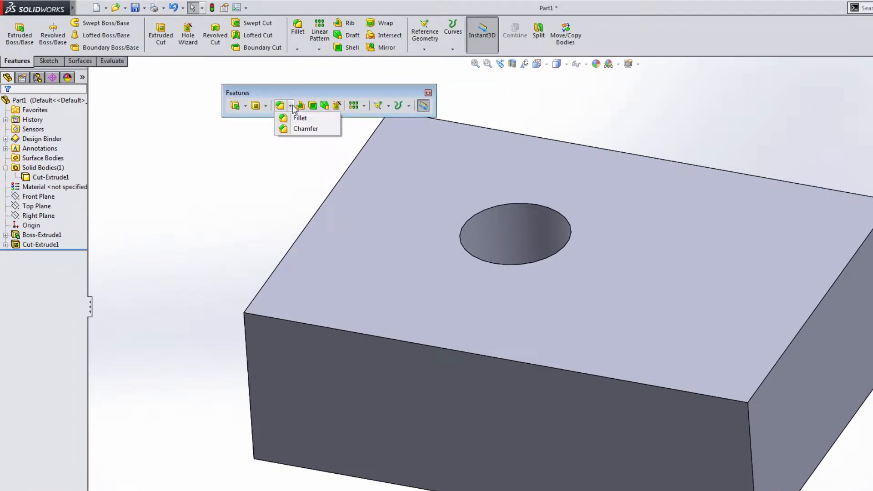
left_click(245, 105)
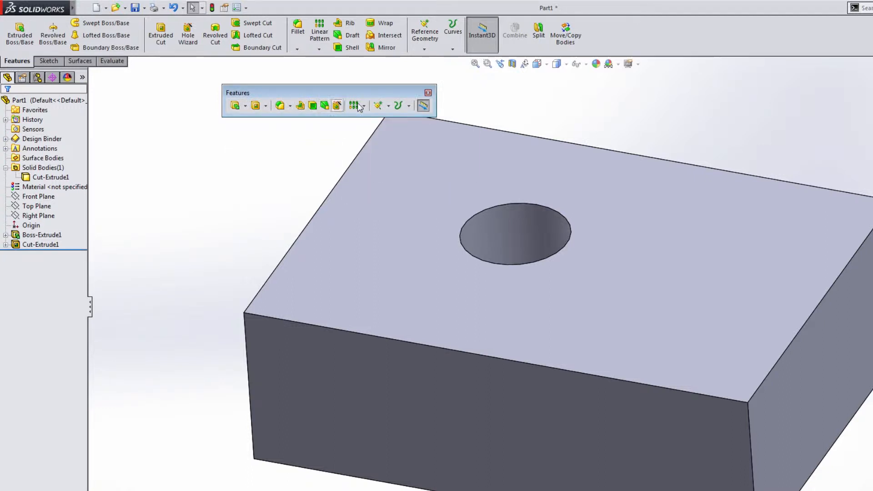
left_click(364, 105)
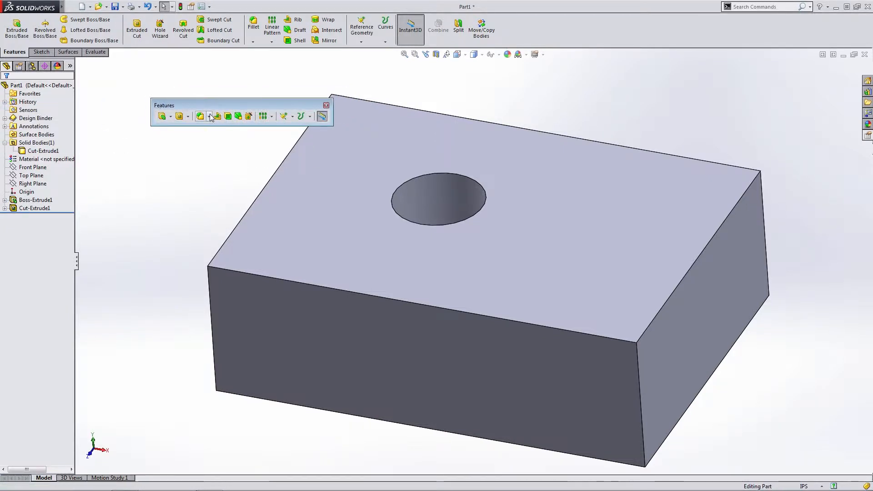
mouse_move(238, 116)
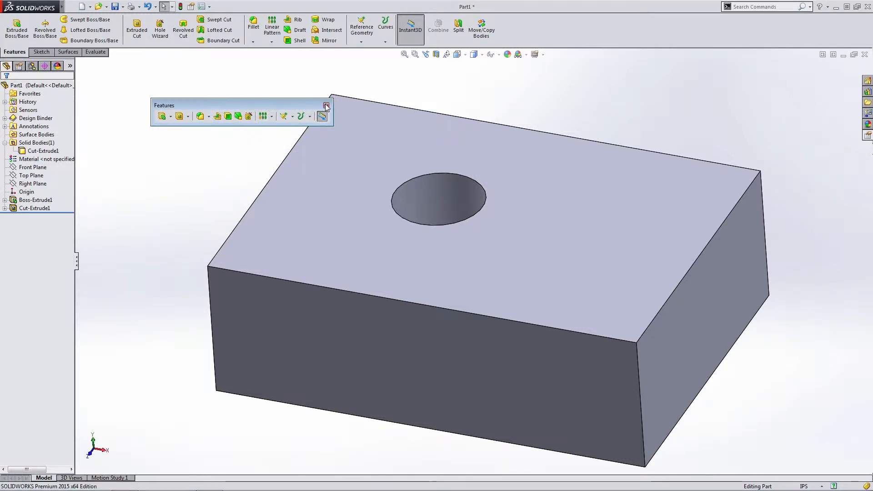
Close the floating Features toolbar.
left_click(326, 105)
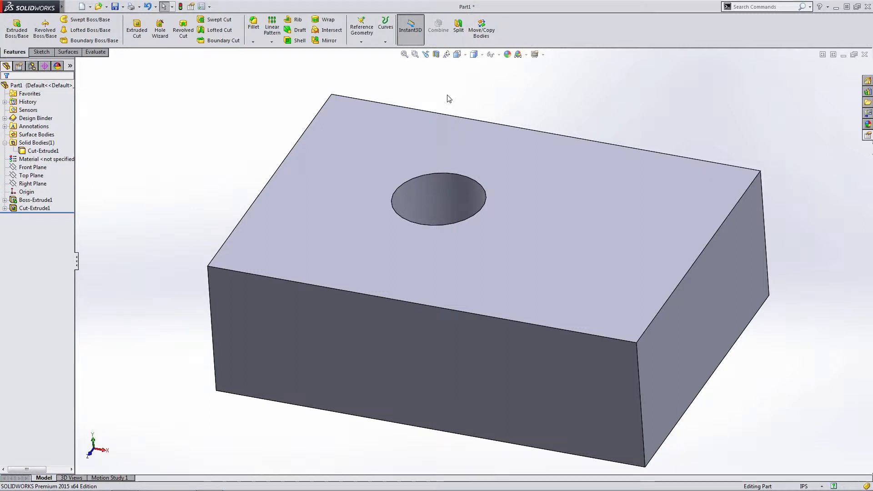
mouse_move(414, 109)
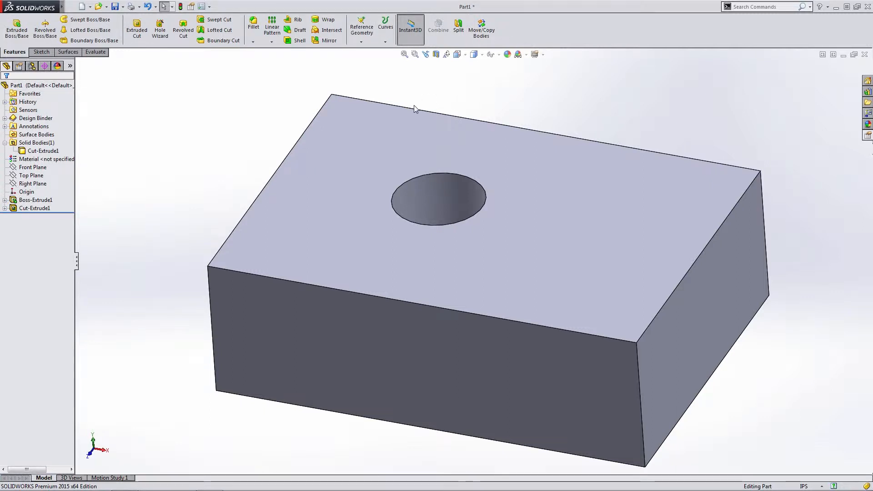
mouse_move(409, 95)
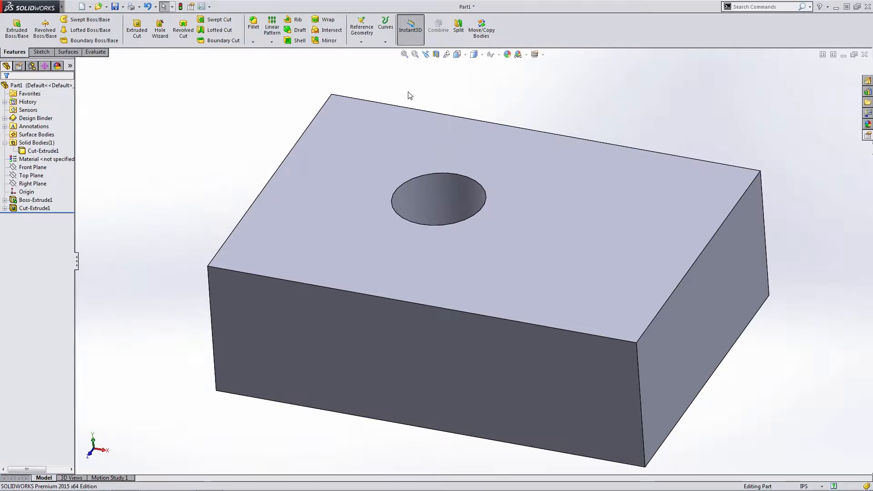
mouse_move(216, 91)
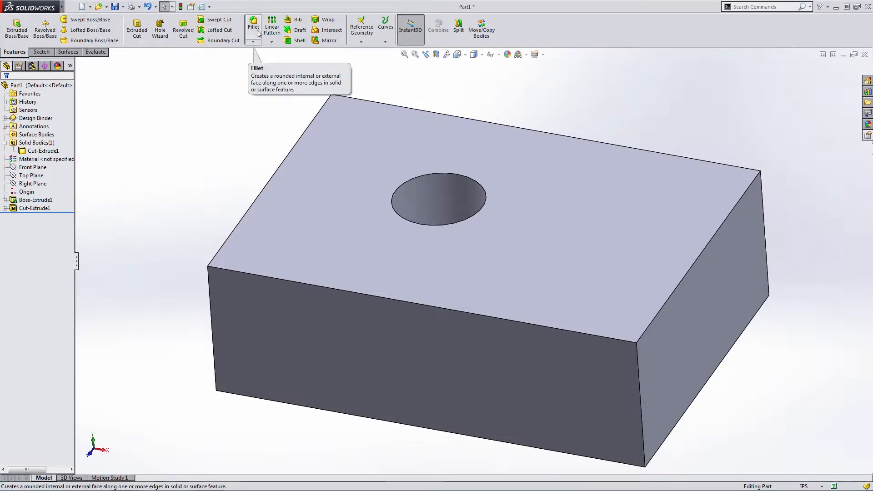
mouse_move(246, 102)
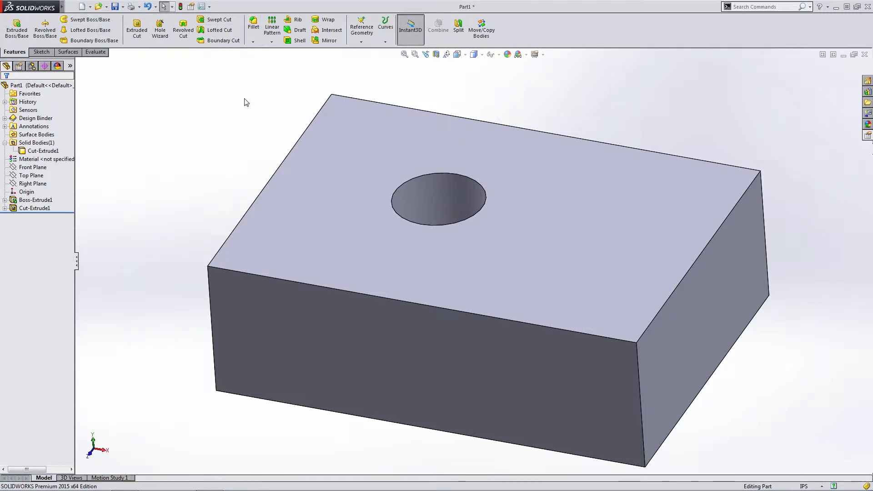
mouse_move(382, 154)
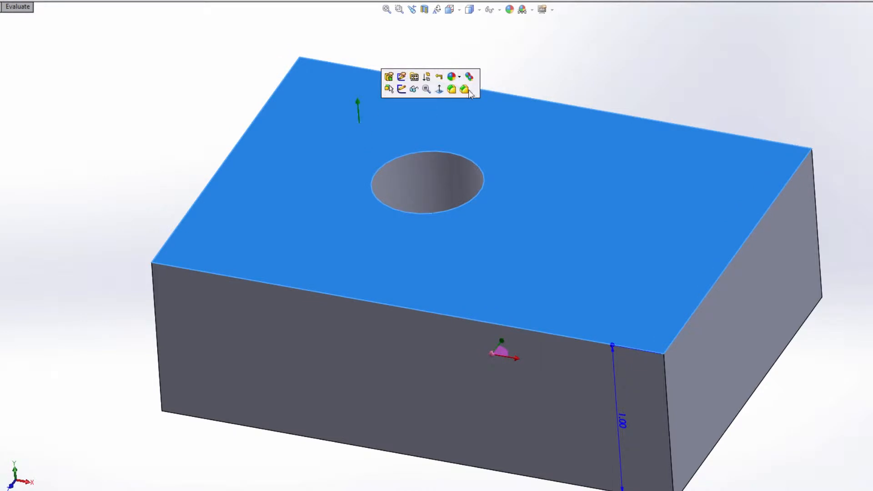
mouse_move(388, 89)
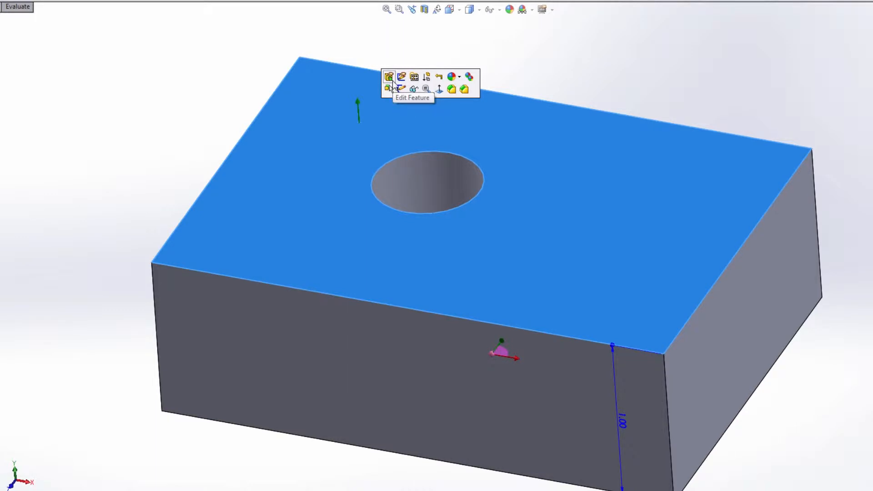
mouse_move(401, 77)
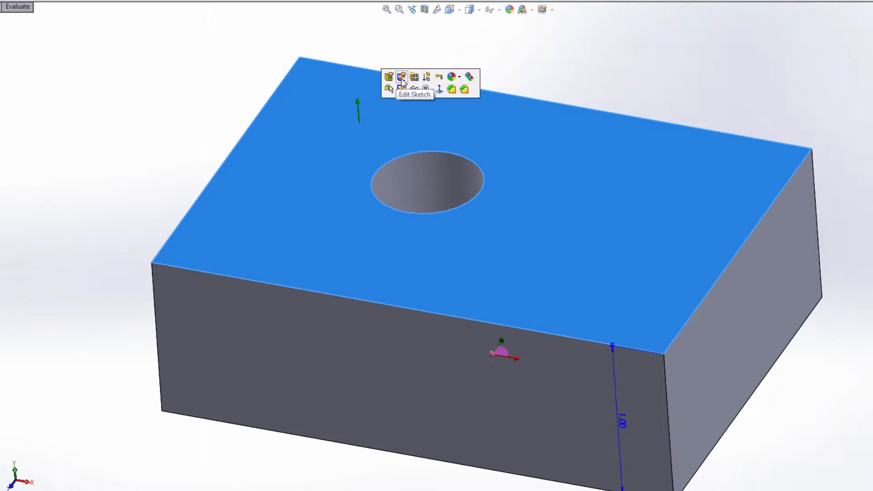
mouse_move(414, 77)
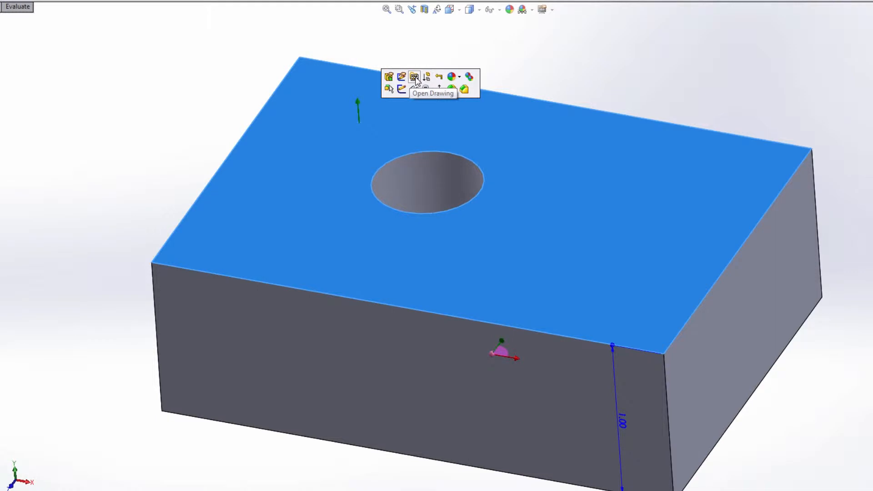
mouse_move(441, 80)
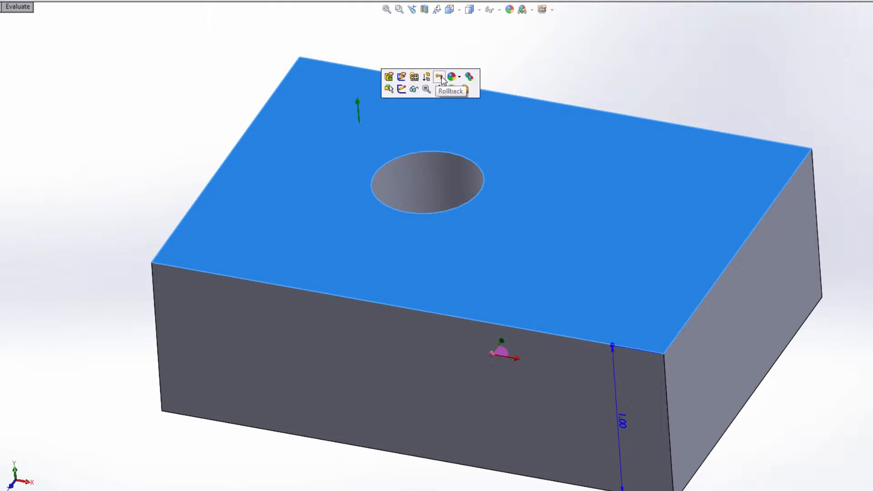
mouse_move(451, 80)
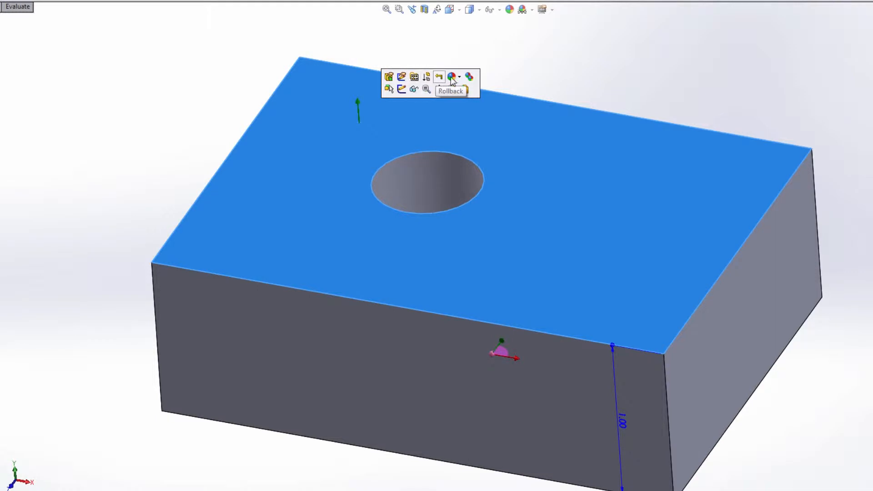
left_click(453, 77)
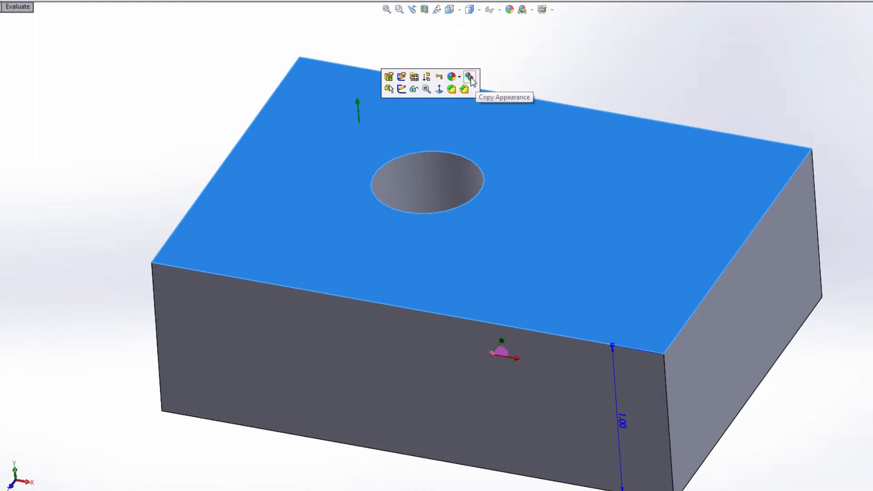
mouse_move(388, 90)
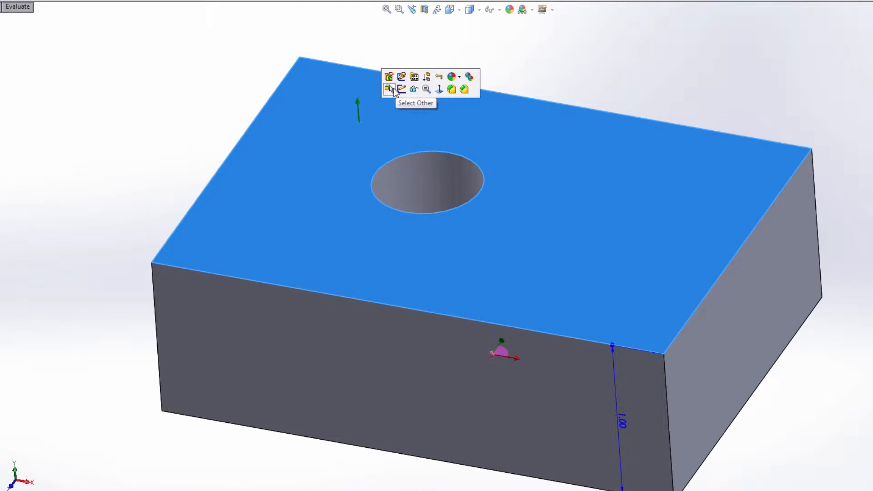
mouse_move(401, 89)
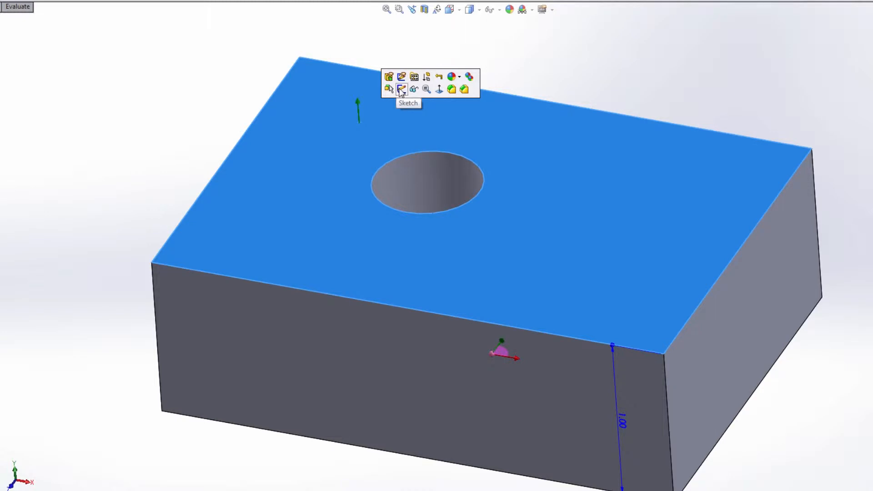
mouse_move(426, 89)
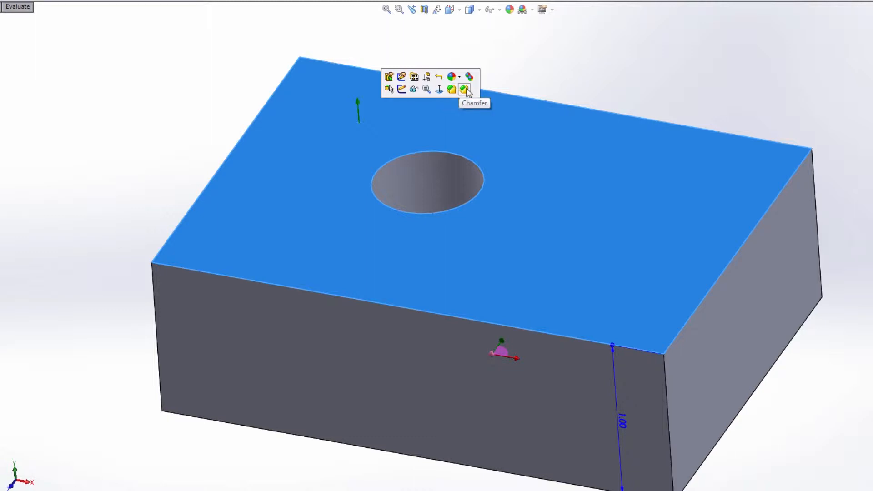
mouse_move(465, 92)
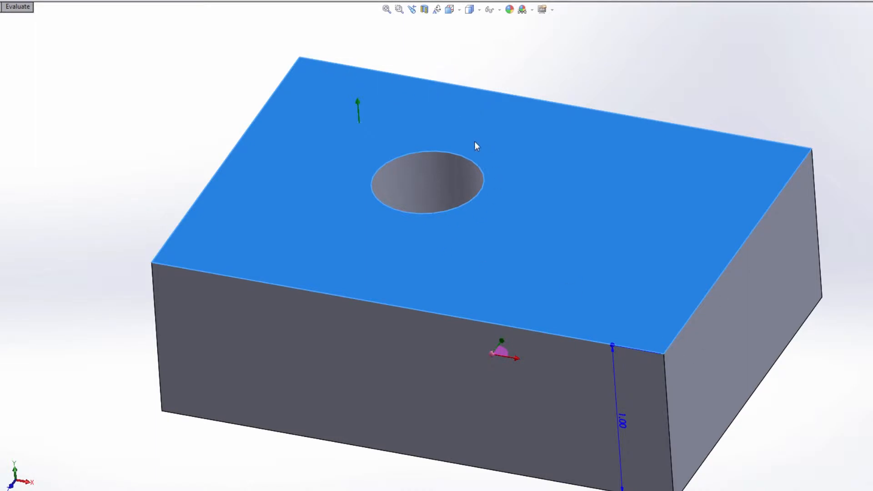
mouse_move(102, 167)
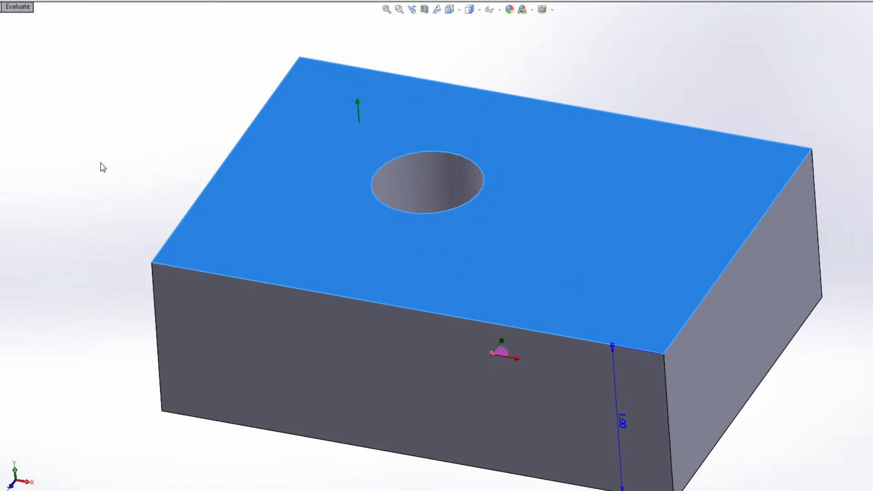
Select the block's front top edge to bring up its context toolbar.
left_click(185, 272)
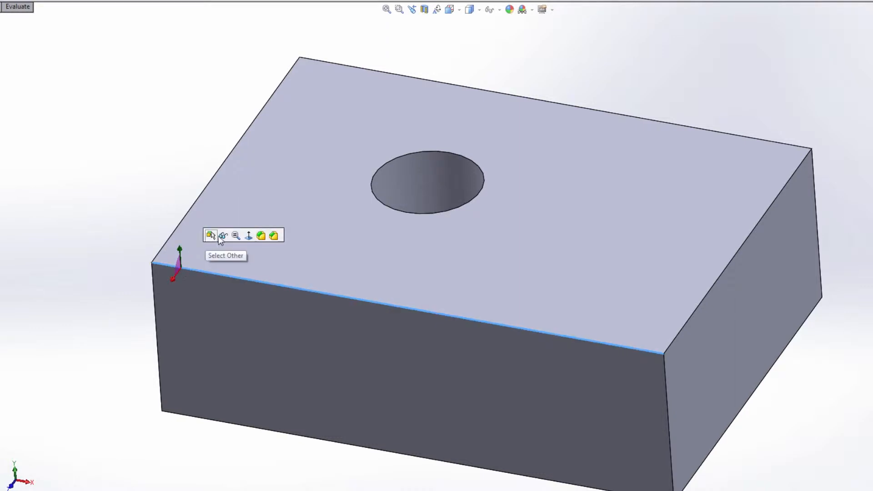
mouse_move(248, 235)
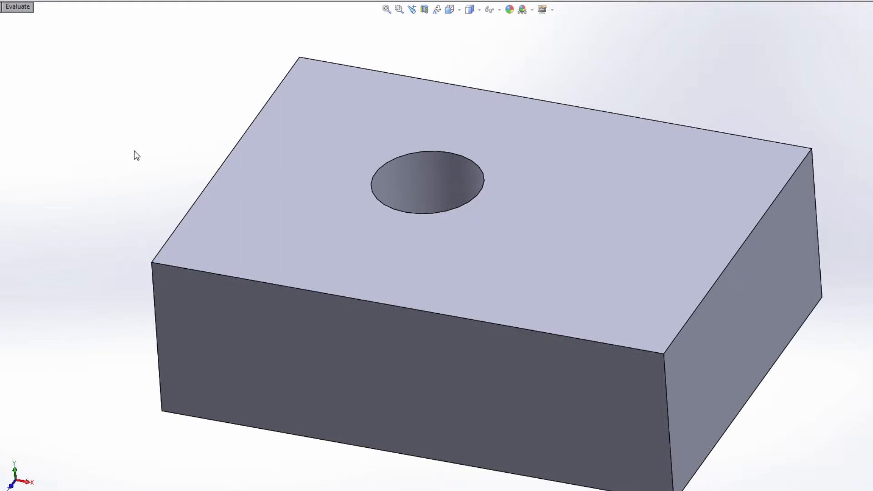
mouse_move(117, 172)
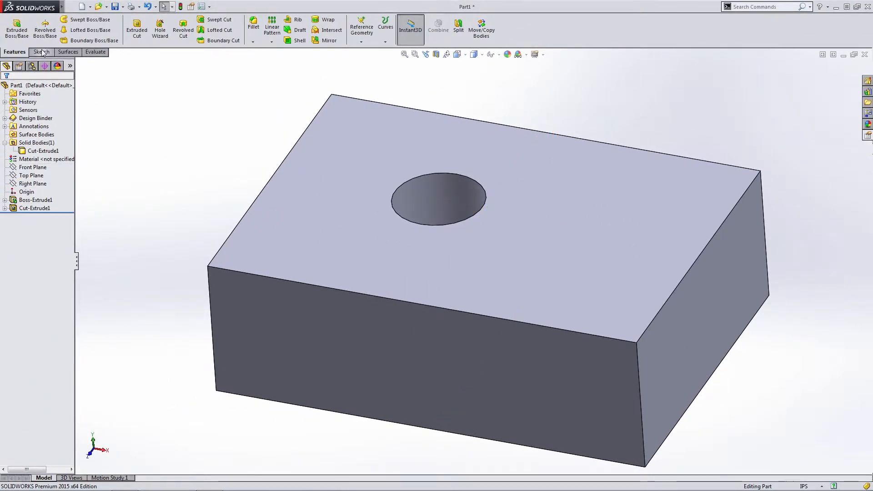
Switch to the Sketch tab, start a sketch on the top face, then exit it.
left_click(39, 52)
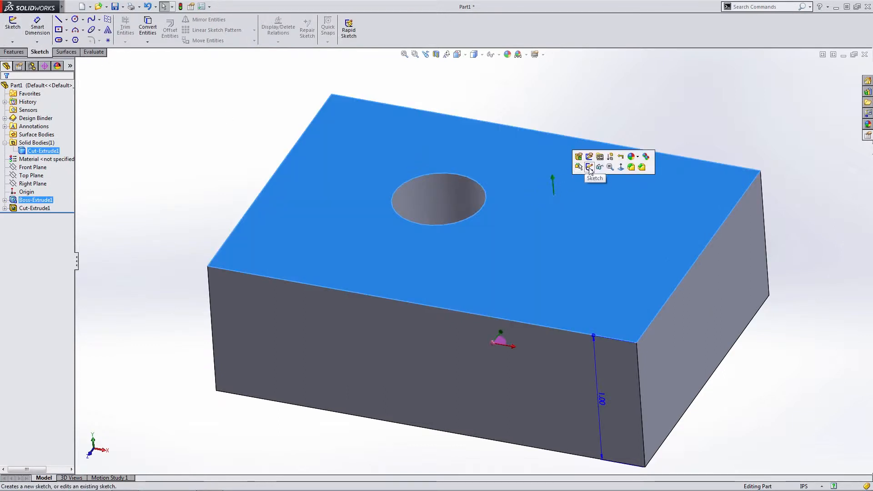
left_click(589, 167)
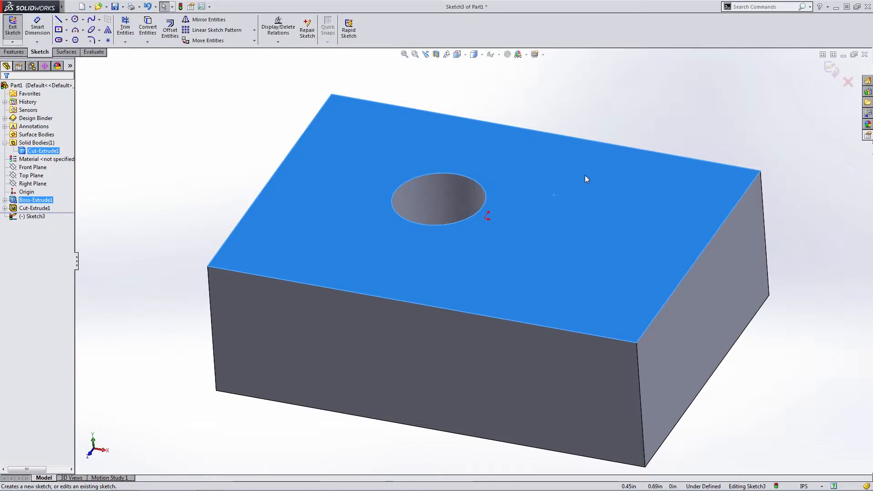
left_click(12, 25)
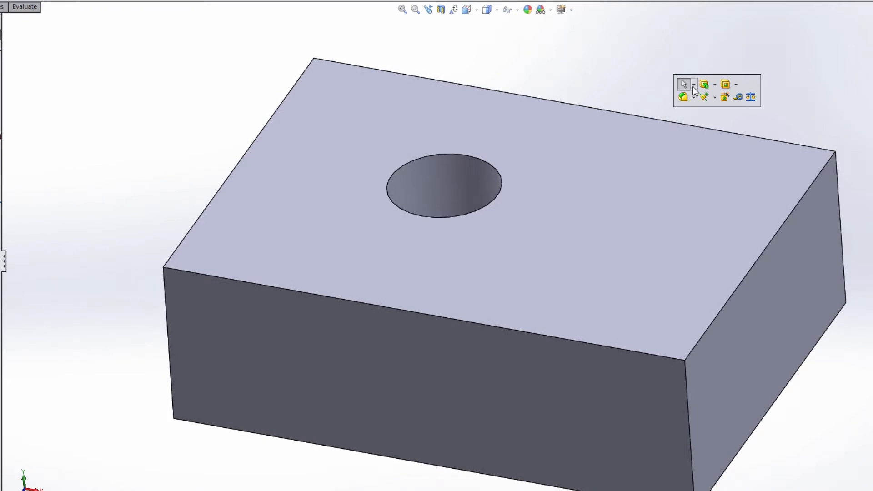
mouse_move(756, 93)
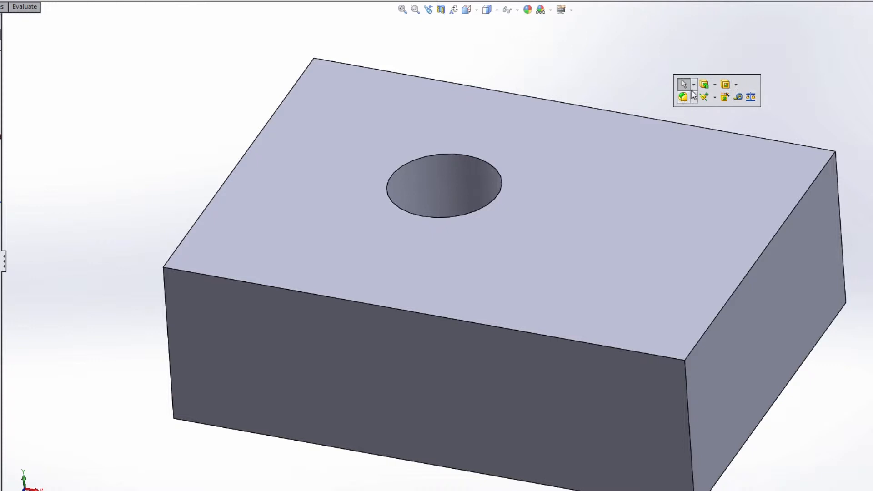
mouse_move(684, 84)
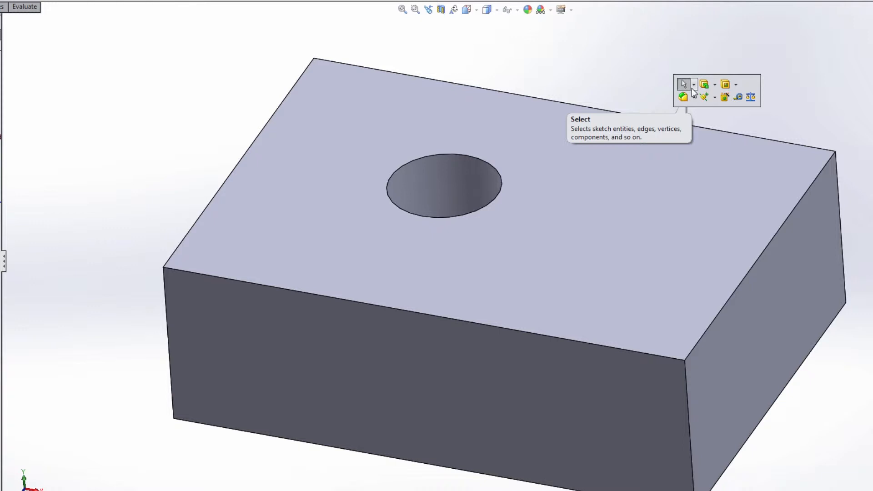
mouse_move(754, 90)
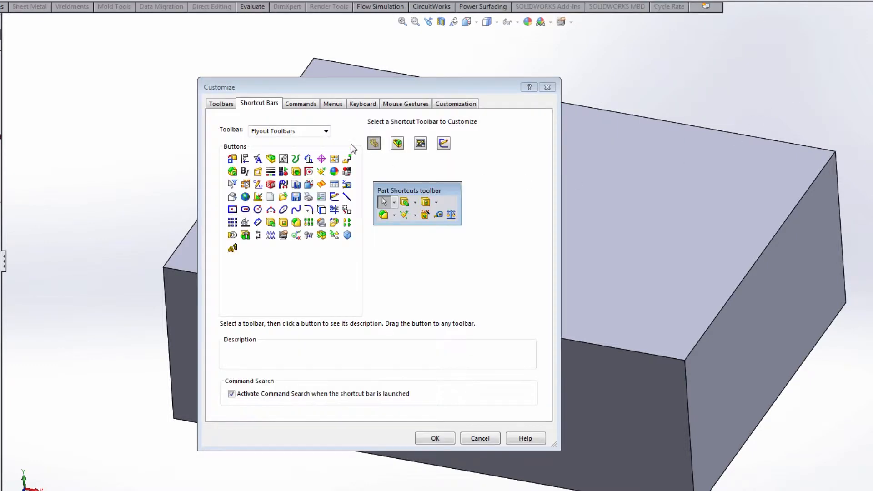
Preview the assembly, sketch and part shortcut bars, adding Render Tools' PhotoView preview to Part.
left_click(397, 143)
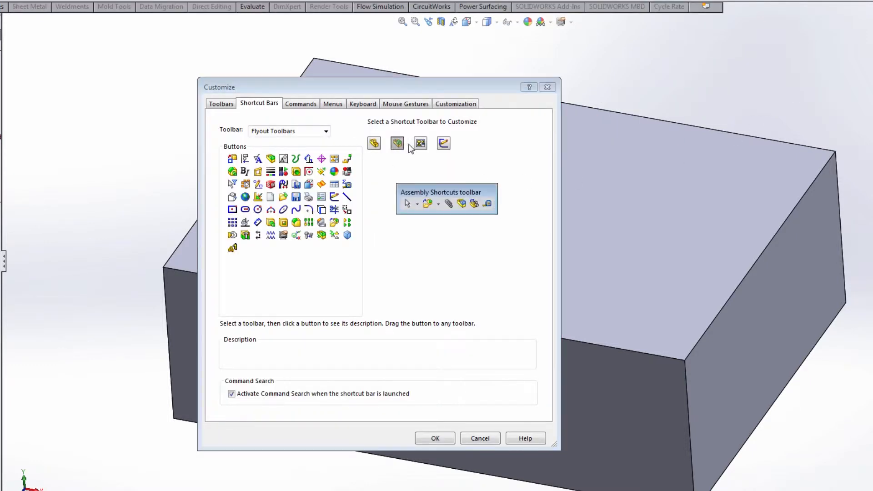
left_click(443, 143)
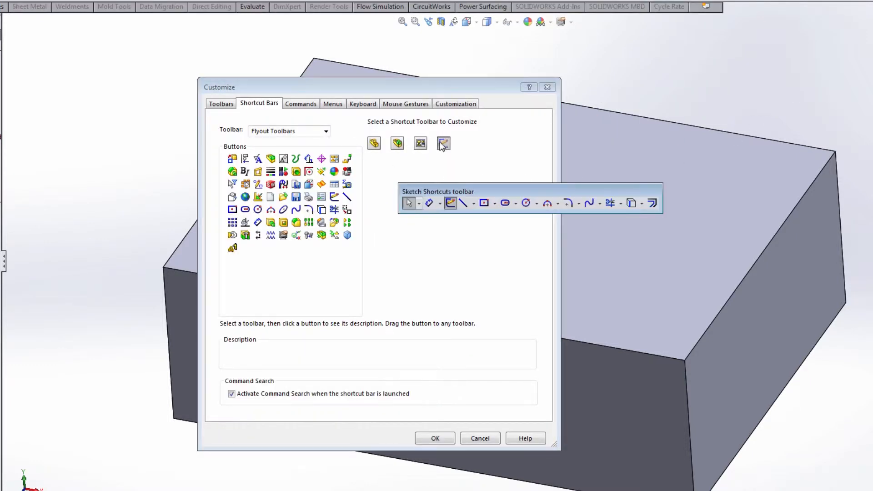
left_click(374, 143)
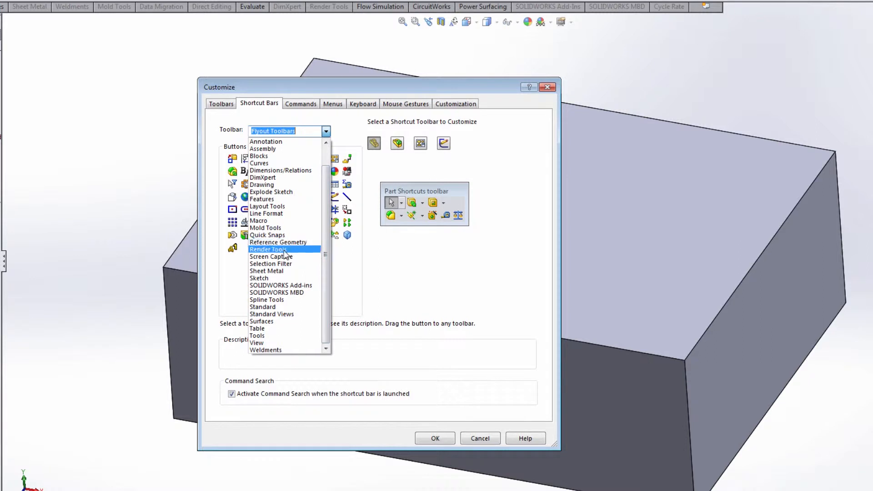
left_click(268, 249)
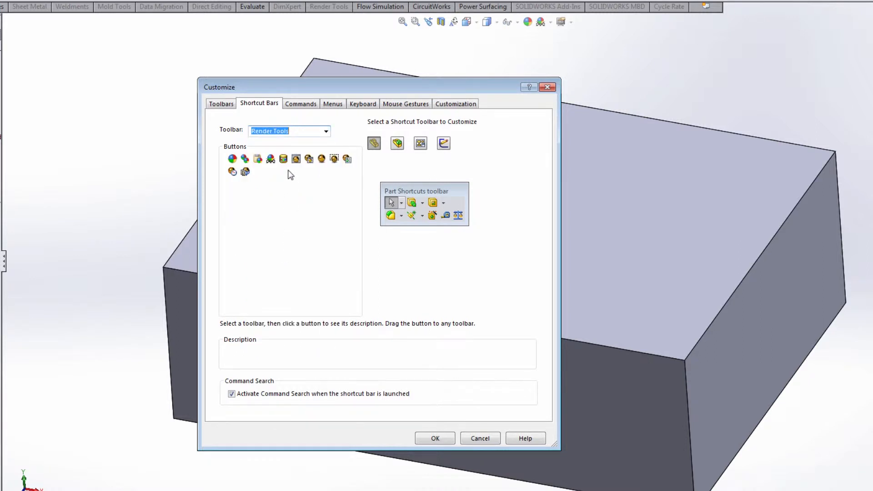
mouse_move(309, 159)
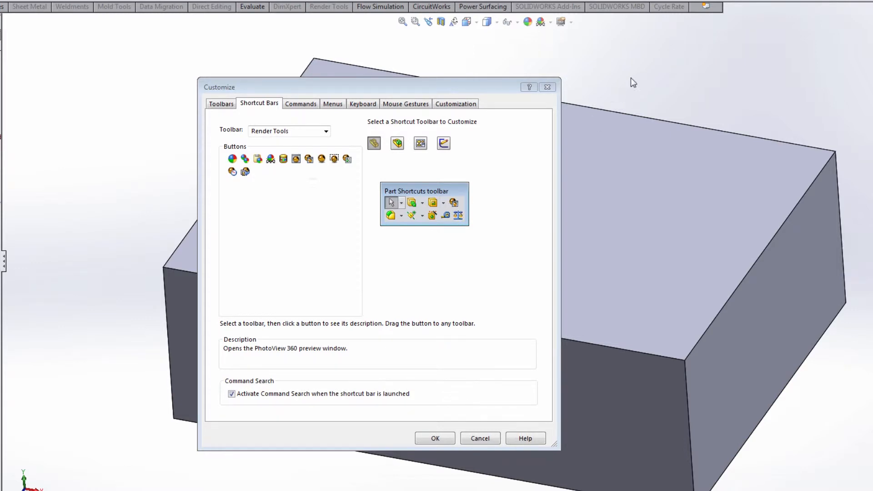
left_click(434, 438)
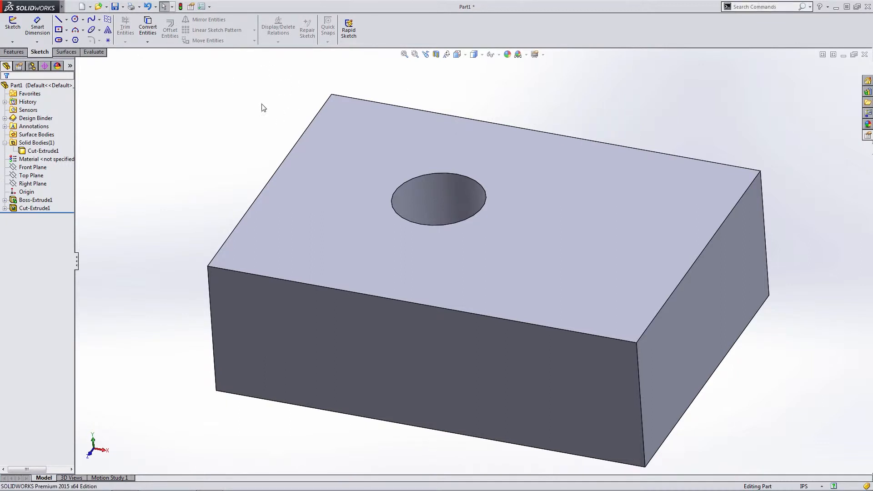
Browse the Help and Tools menus, then enable the PhotoView 360 add-in.
left_click(191, 6)
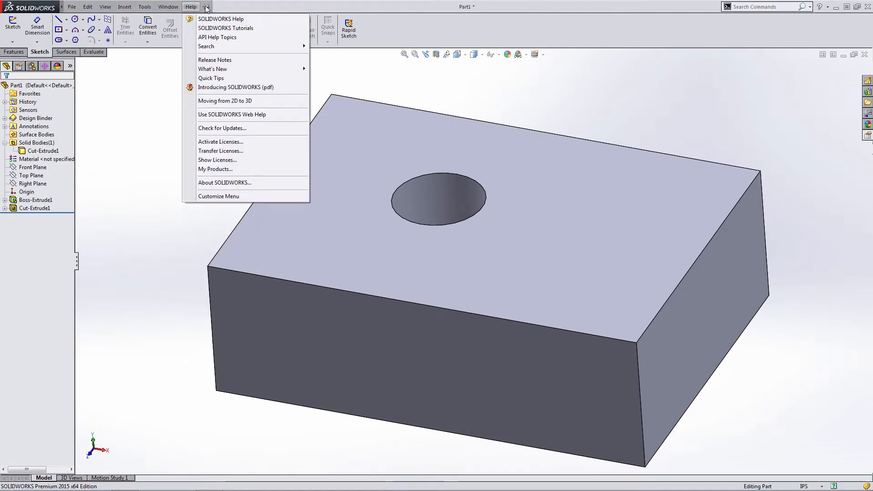
left_click(144, 6)
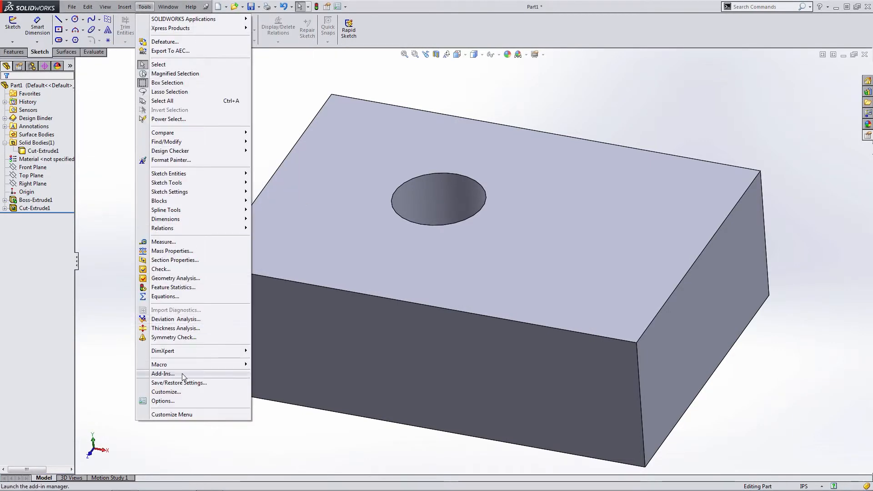
left_click(164, 373)
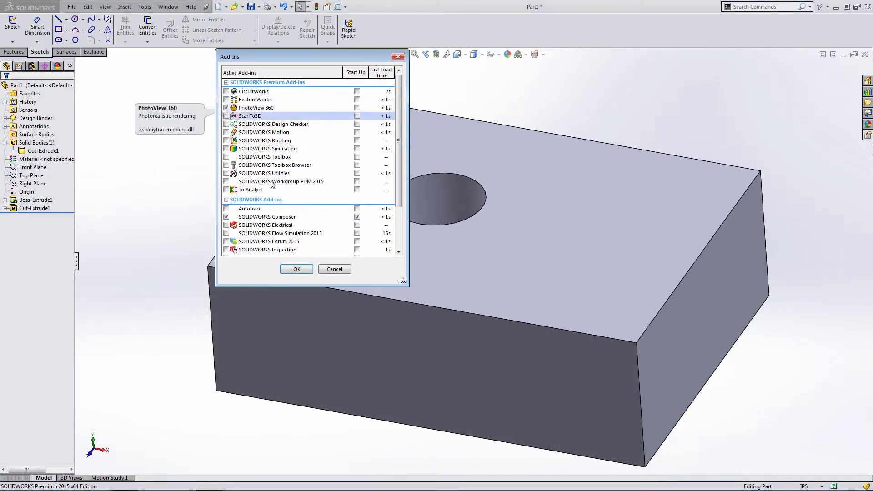
left_click(296, 269)
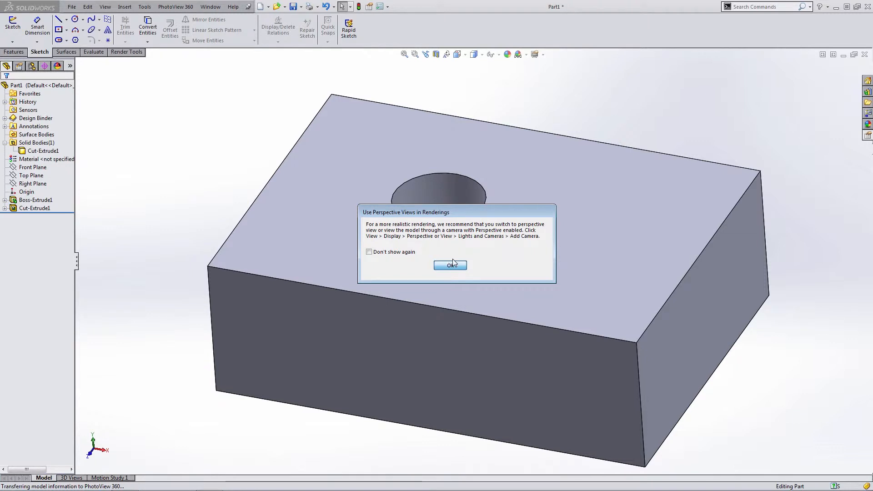
Dismiss the perspective-rendering notice and close the PhotoView 360 preview window.
left_click(449, 265)
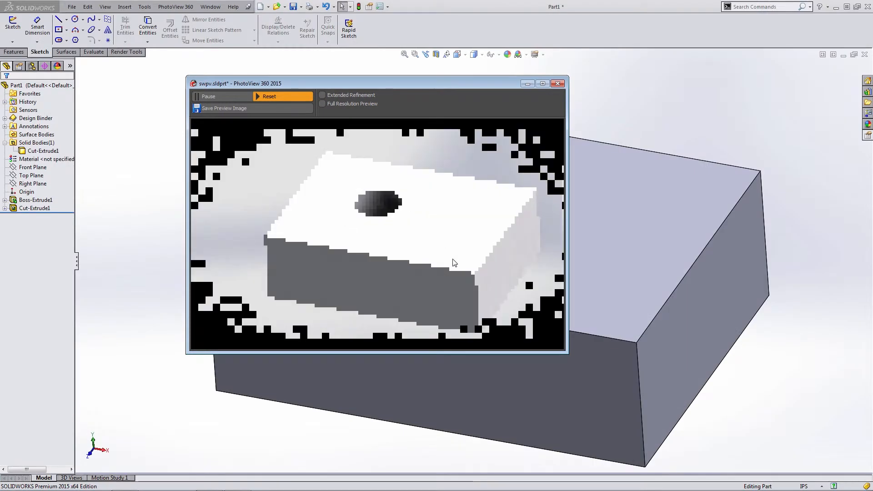
left_click(559, 83)
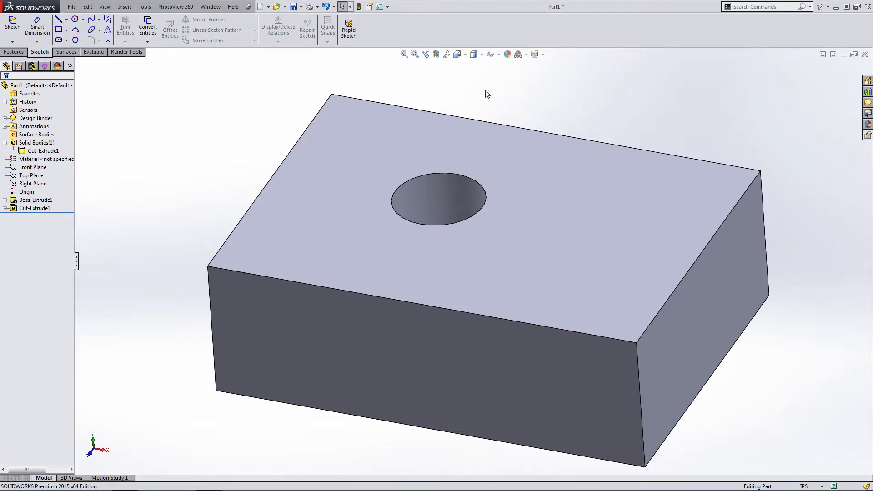
mouse_move(658, 199)
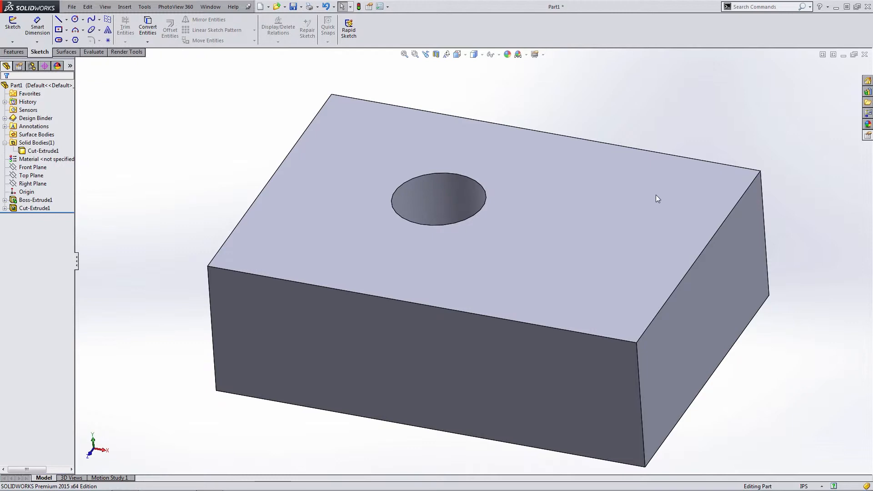
mouse_move(389, 37)
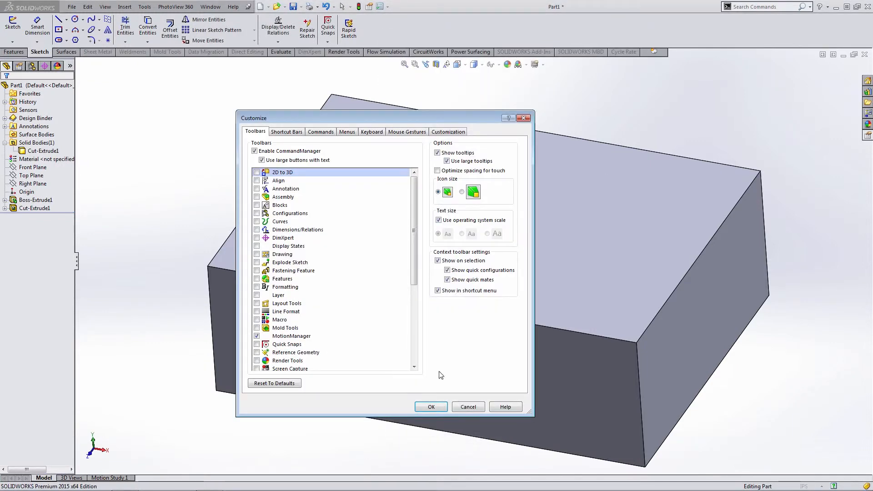
Switch the Customize dialog to the Keyboard tab's command shortcut list.
left_click(371, 132)
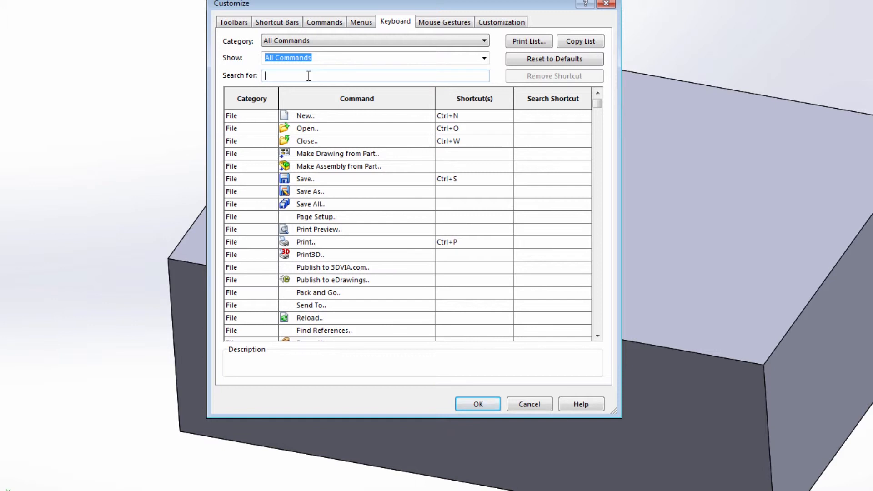
Search keyboard shortcuts for 'line', 'P', 'cons', 'trim' and 'co', filtering to Tools commands.
type("line")
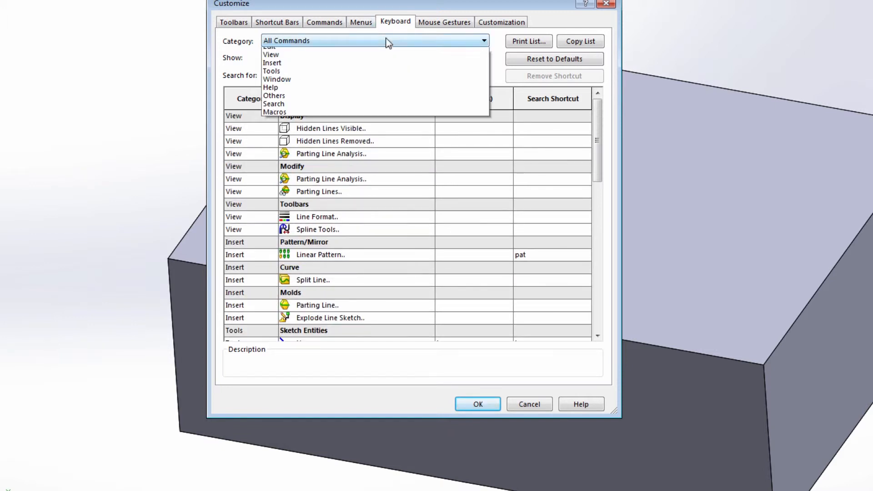
left_click(271, 71)
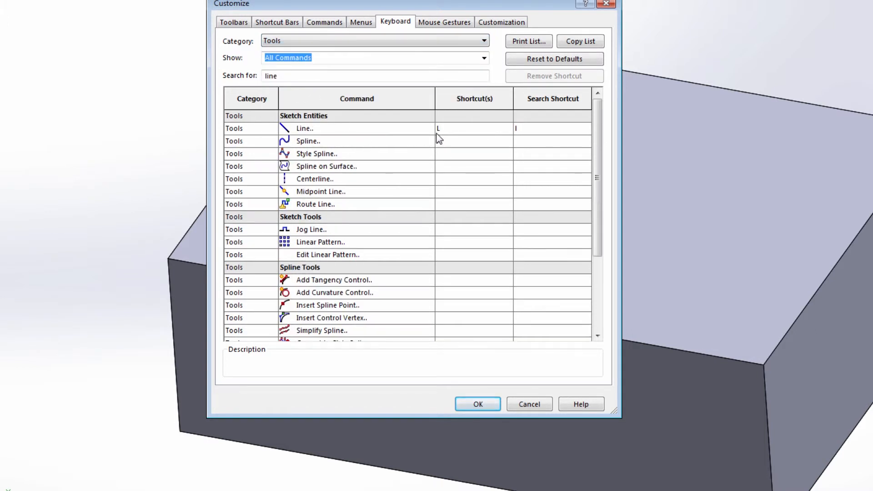
type("P")
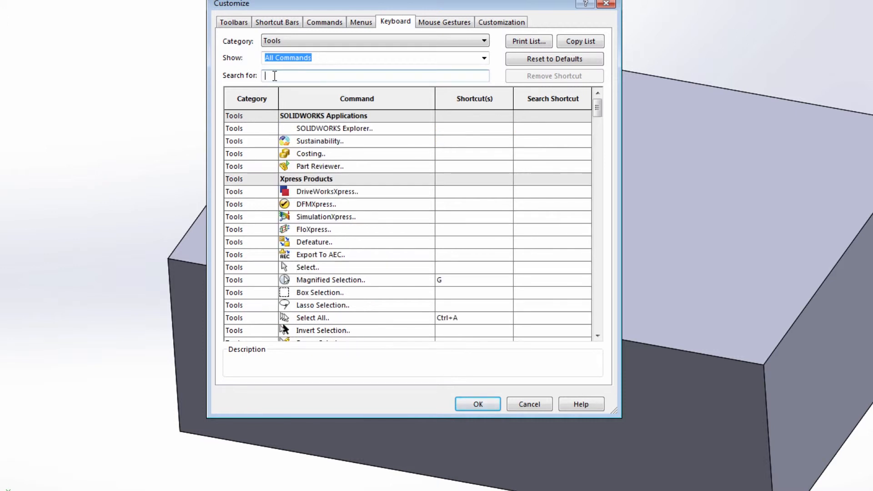
type("cons")
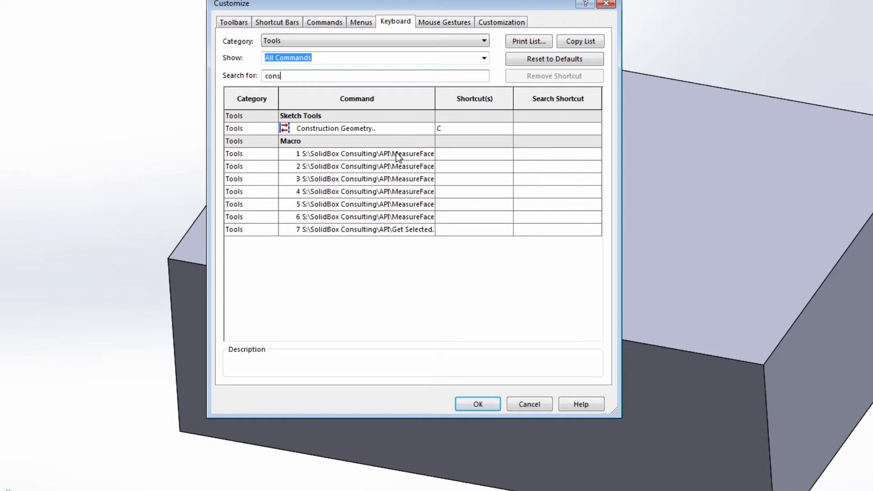
mouse_move(315, 77)
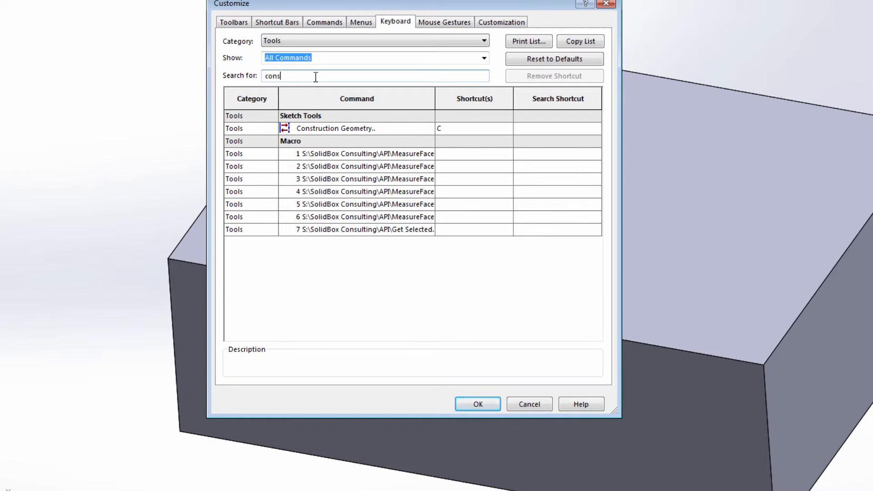
type("trim")
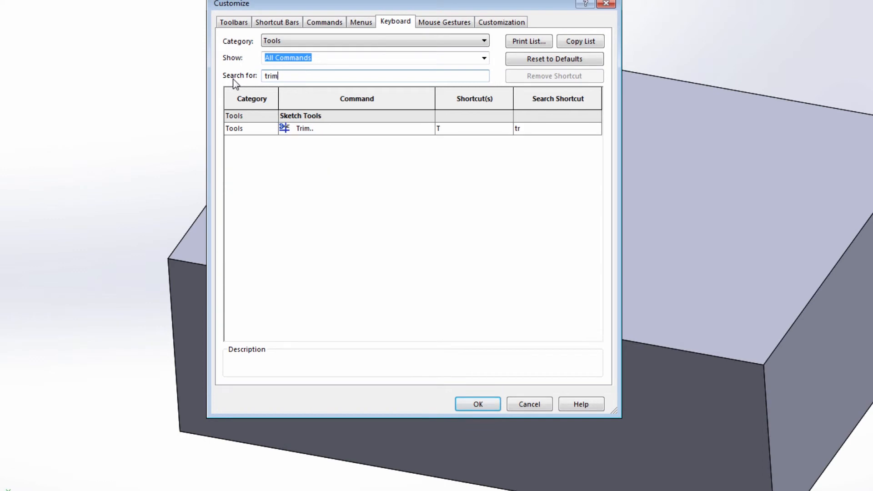
mouse_move(466, 133)
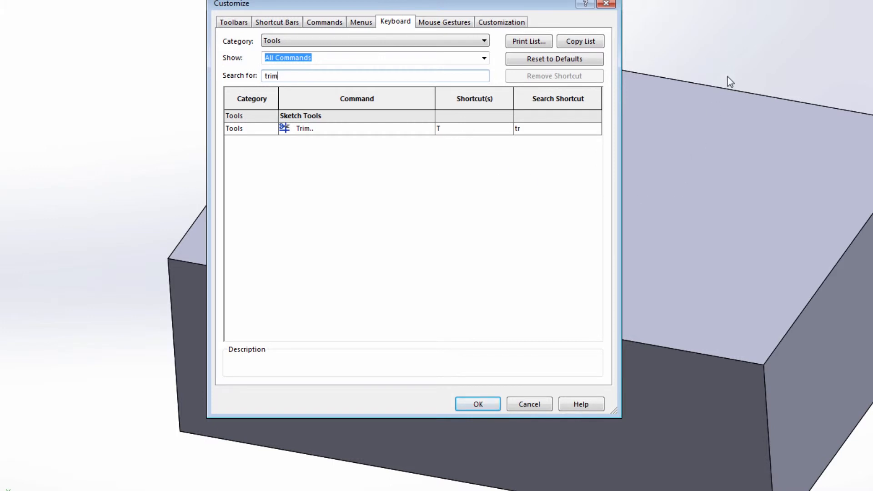
mouse_move(714, 123)
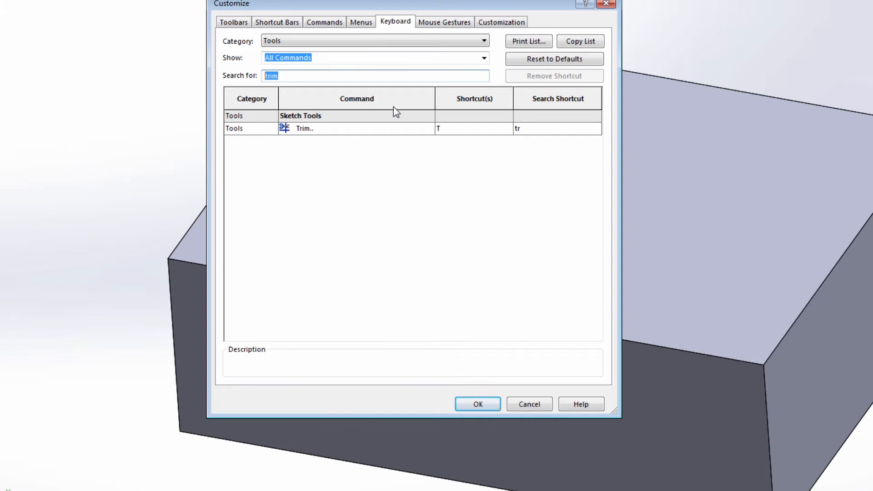
type("convert")
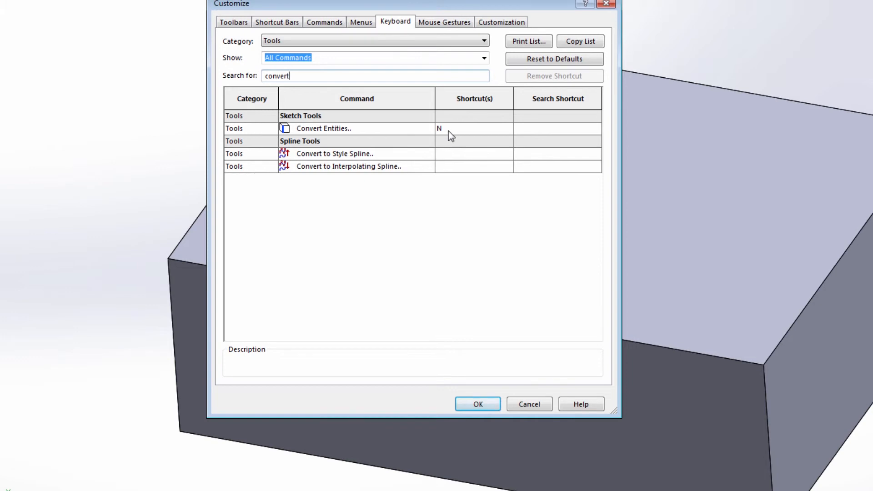
mouse_move(449, 138)
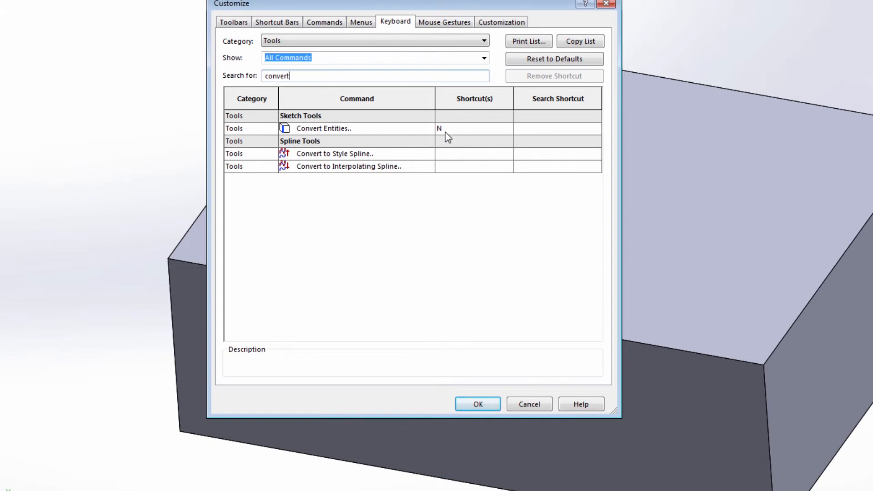
mouse_move(417, 108)
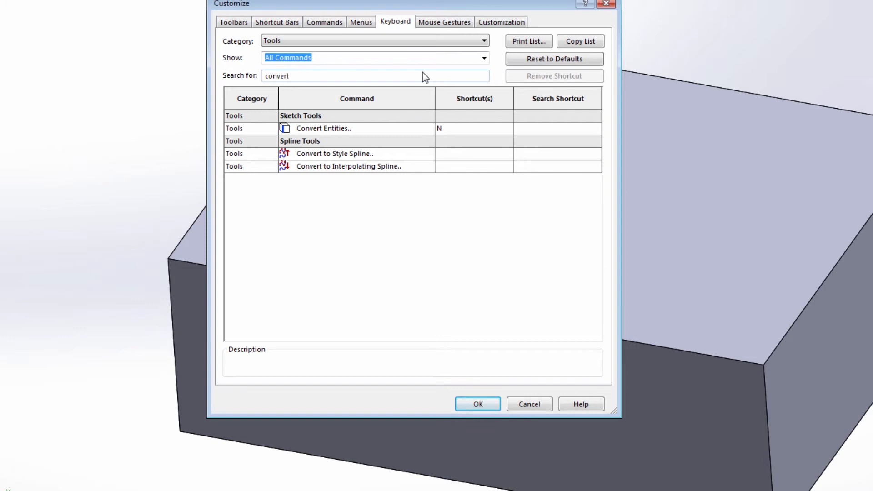
Enable mouse gestures on the Mouse Gestures tab and close Customize.
left_click(443, 22)
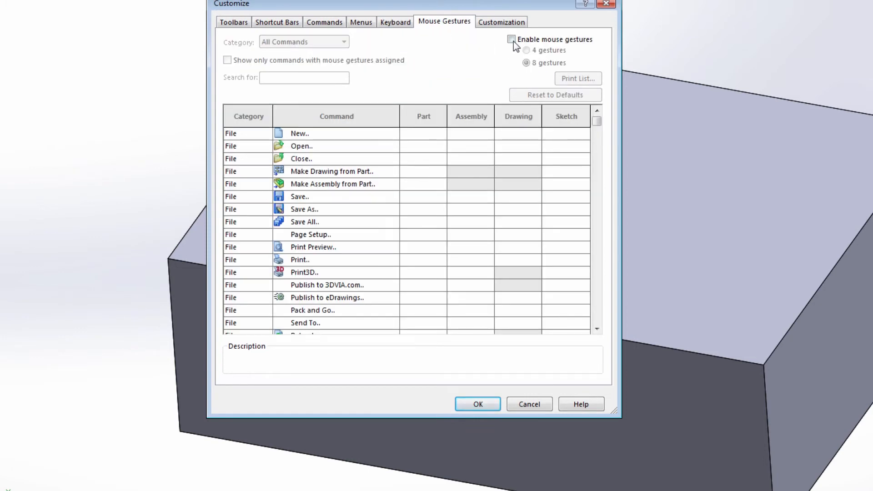
left_click(511, 39)
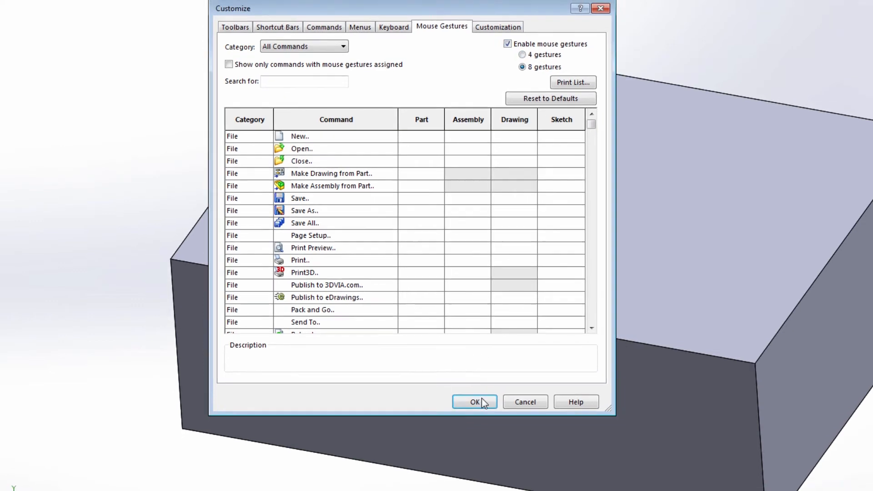
left_click(474, 402)
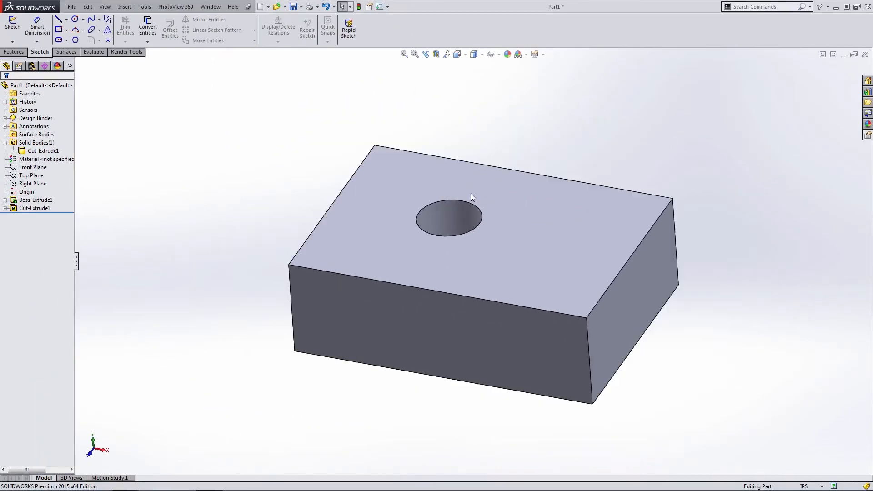
mouse_move(265, 248)
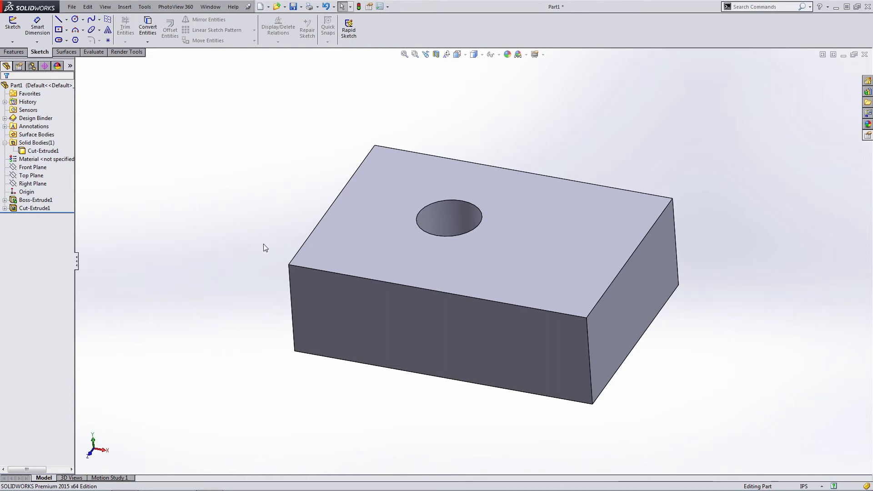
mouse_move(261, 227)
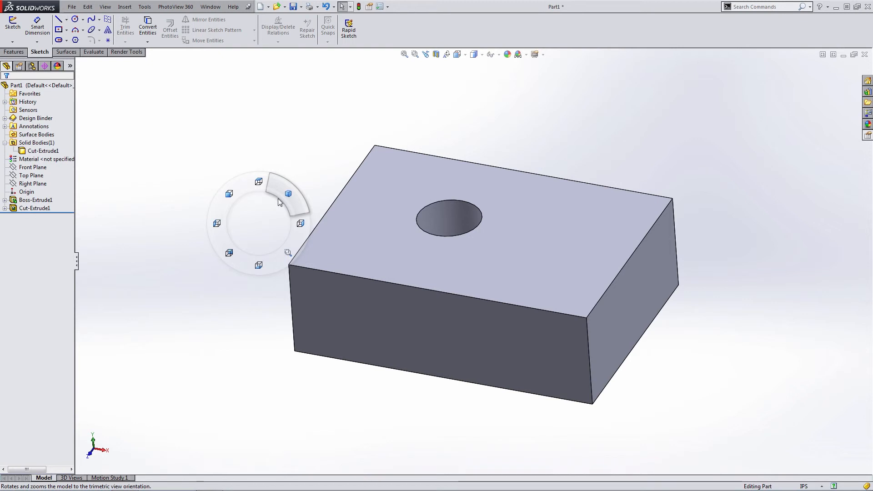
Use gestures for Trimetric view, a new sketch and Convert Entities, then reopen Customize.
left_click(288, 193)
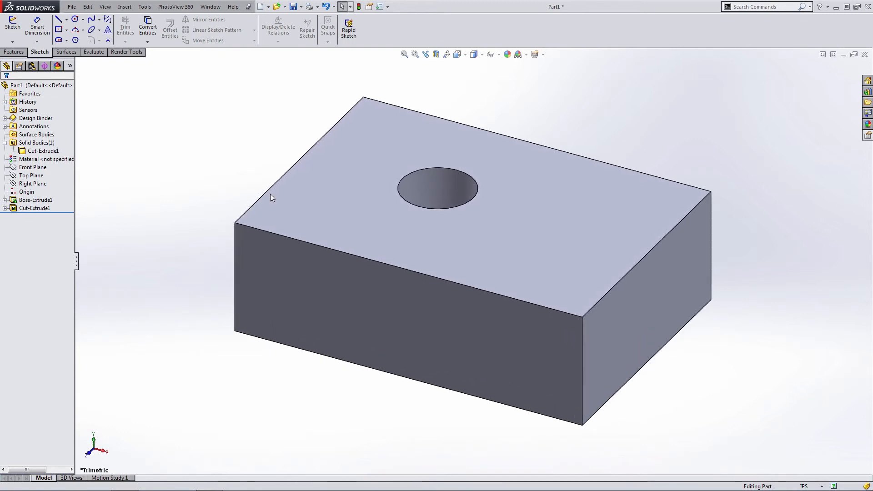
mouse_move(449, 58)
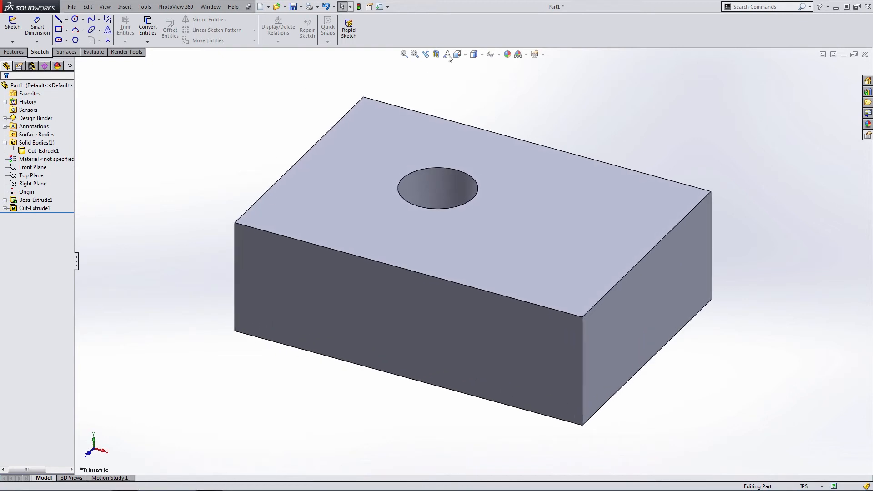
left_click(458, 54)
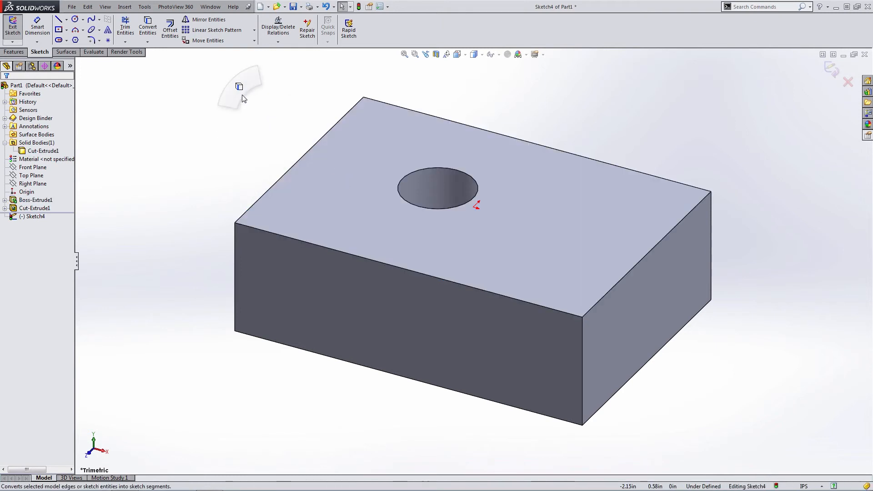
left_click(147, 28)
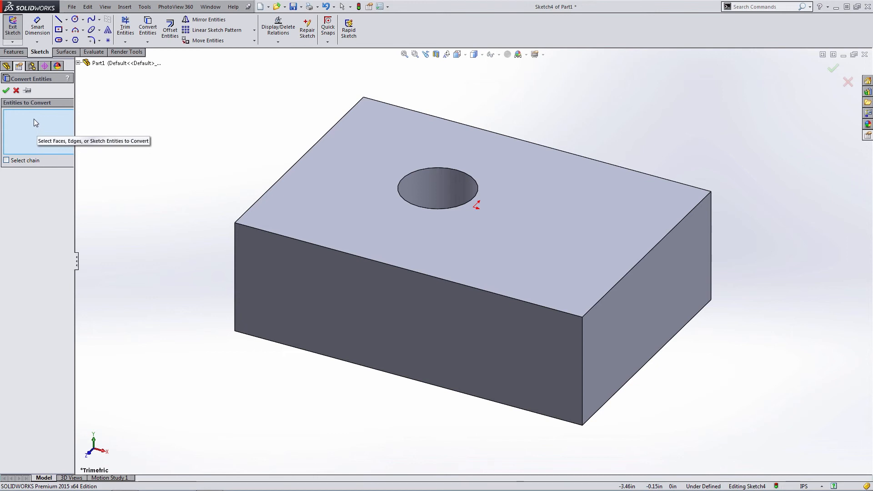
left_click(456, 176)
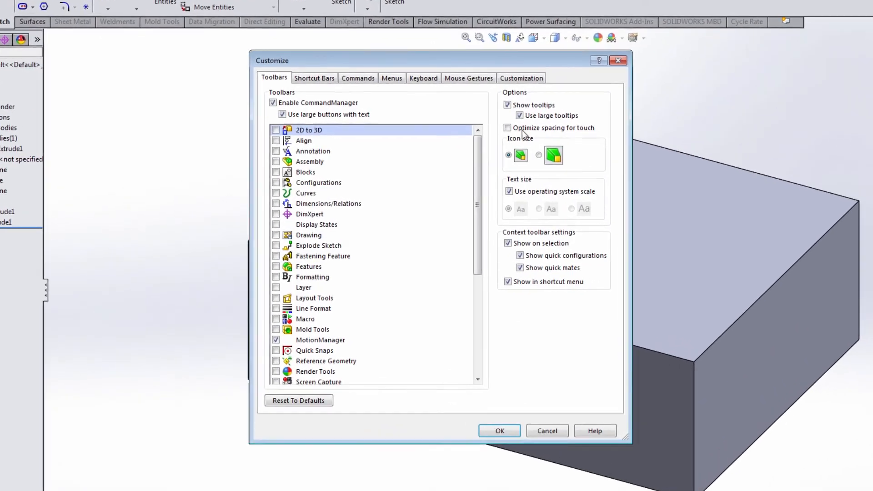
Review the Redraw part gesture on the Mouse Gestures tab, then uncheck Enable mouse gestures.
left_click(478, 75)
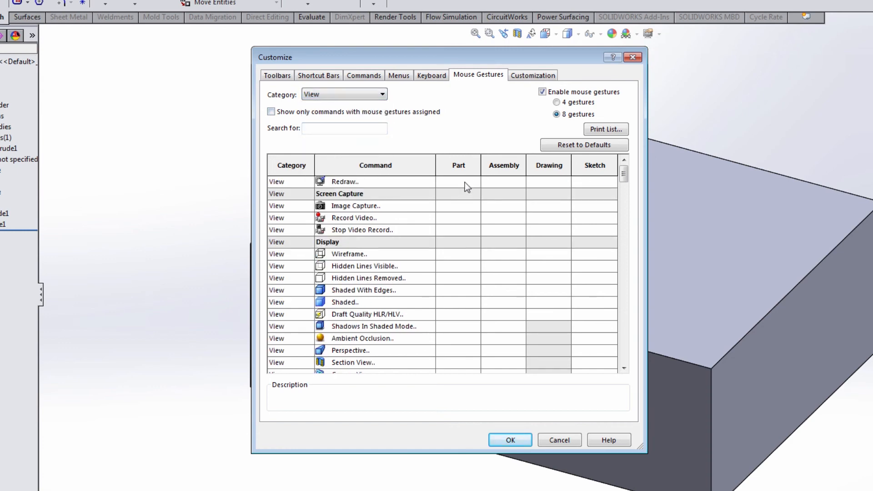
left_click(474, 181)
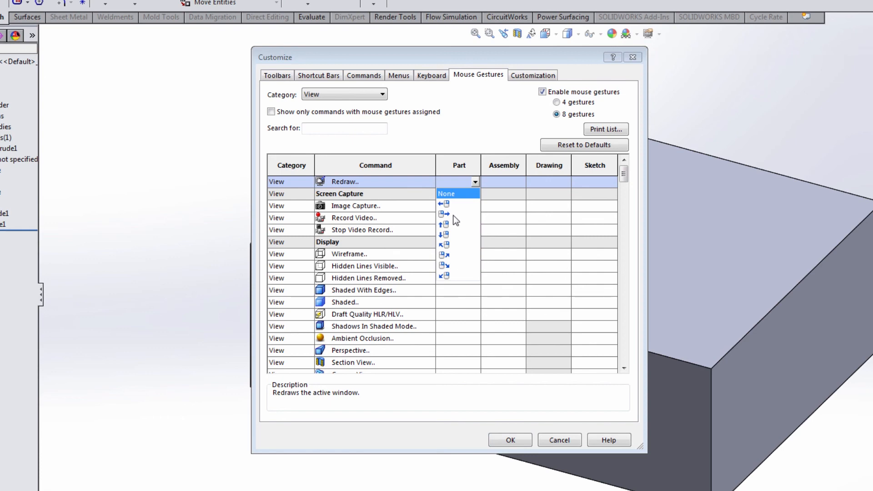
mouse_move(452, 220)
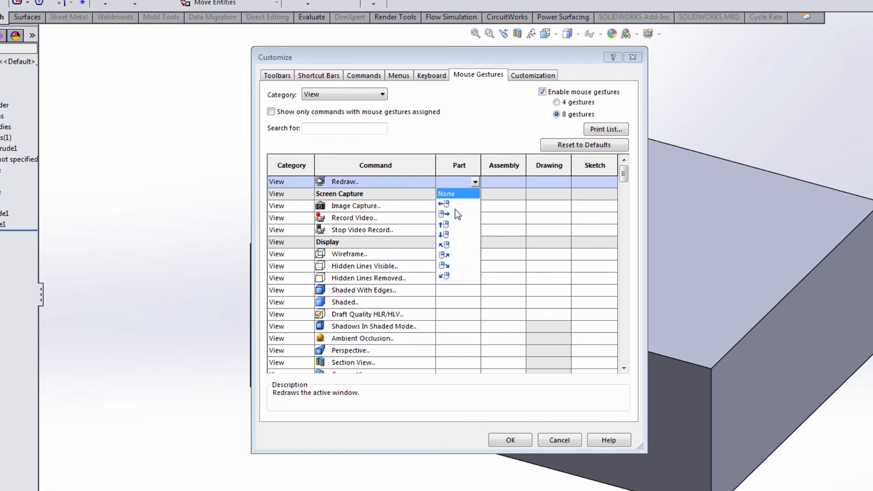
left_click(542, 91)
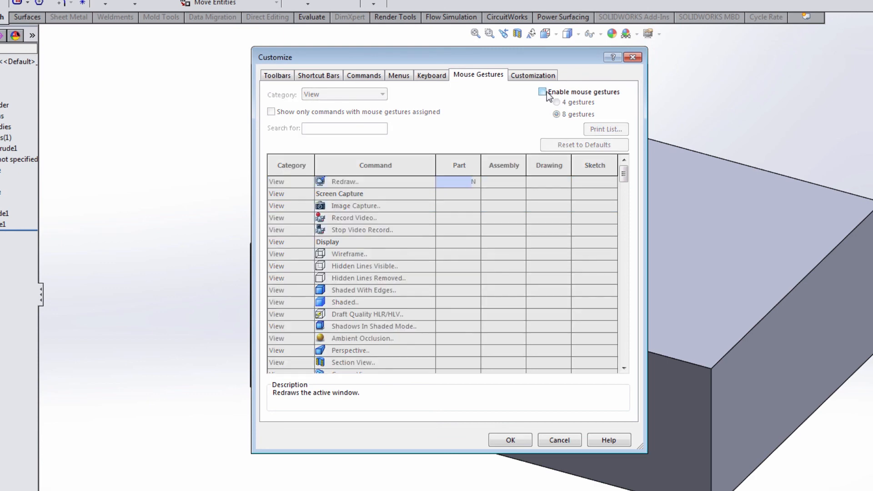
left_click(542, 92)
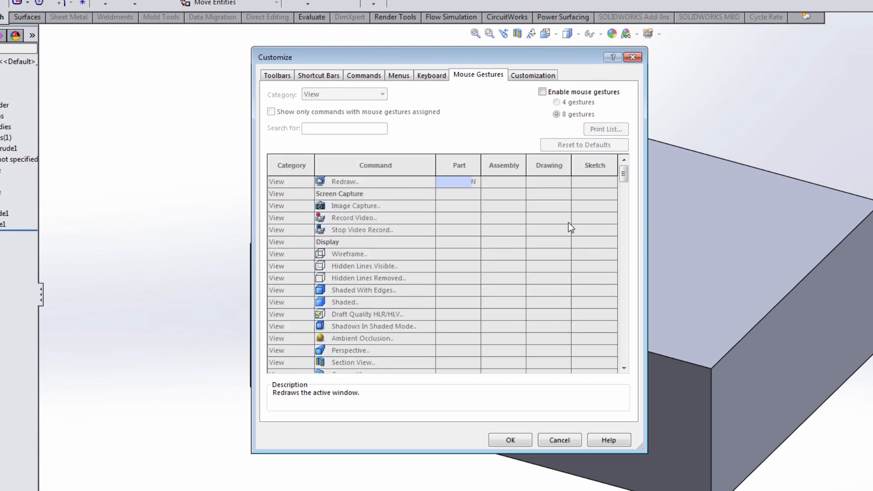